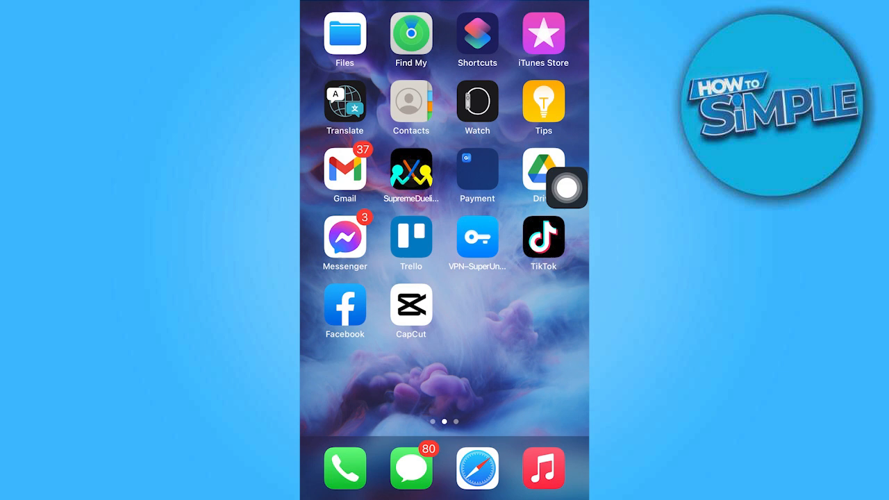
Launch CapCut to its home screen of local projects and bring up the settings page
{"action": "left_click", "coordinate": [411, 304]}
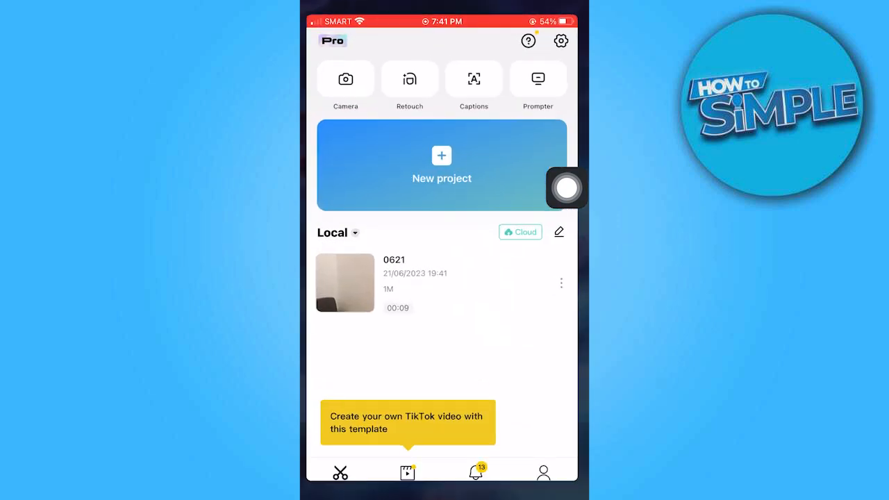
{"action": "scroll", "scroll_direction": "up", "scroll_amount": 3}
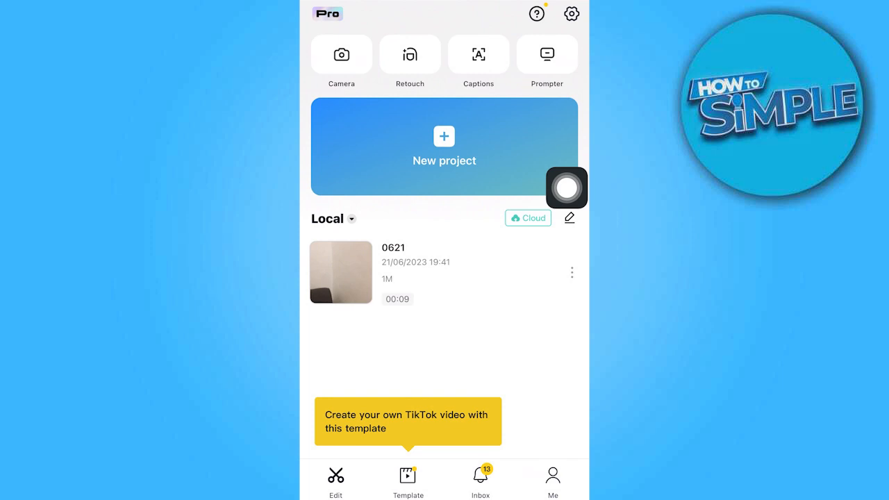
{"action": "left_click", "coordinate": [570, 14]}
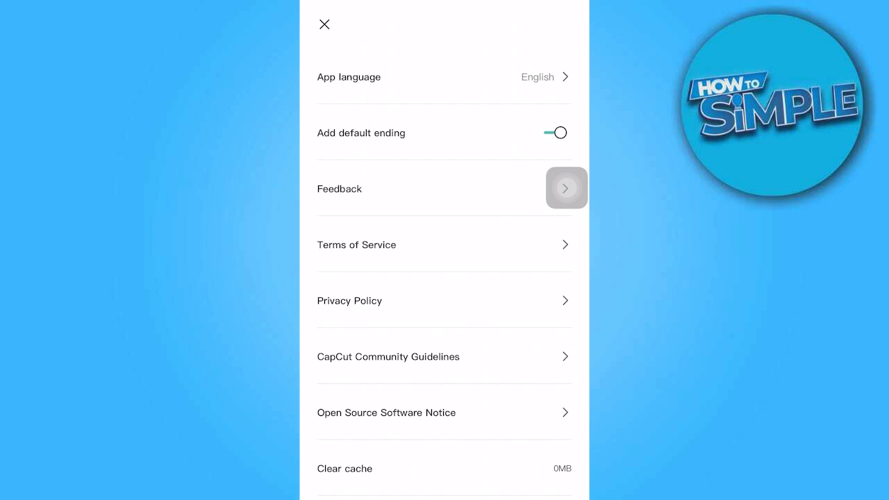
Switch the 'Add default ending' toggle off so videos get no automatic ending
{"action": "left_click", "coordinate": [555, 132]}
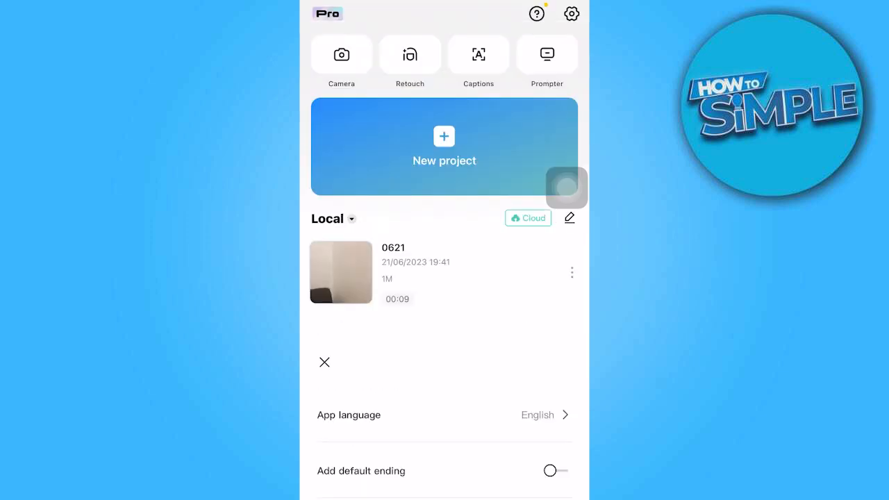
Start a new project and add the wall-and-sofa video clip to its timeline
{"action": "left_click", "coordinate": [325, 361]}
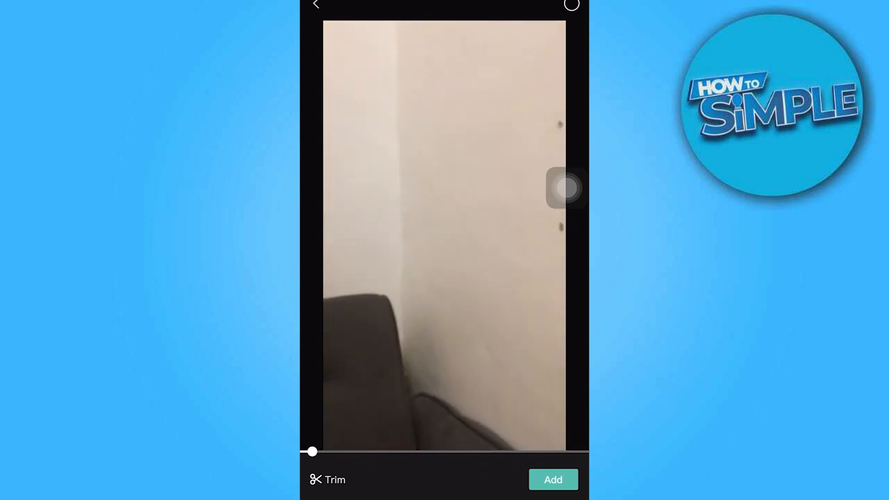
{"action": "left_click", "coordinate": [553, 479]}
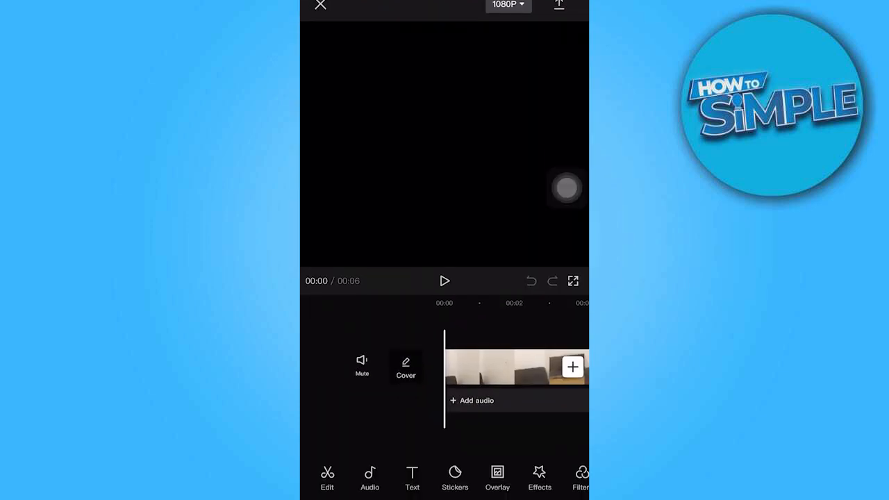